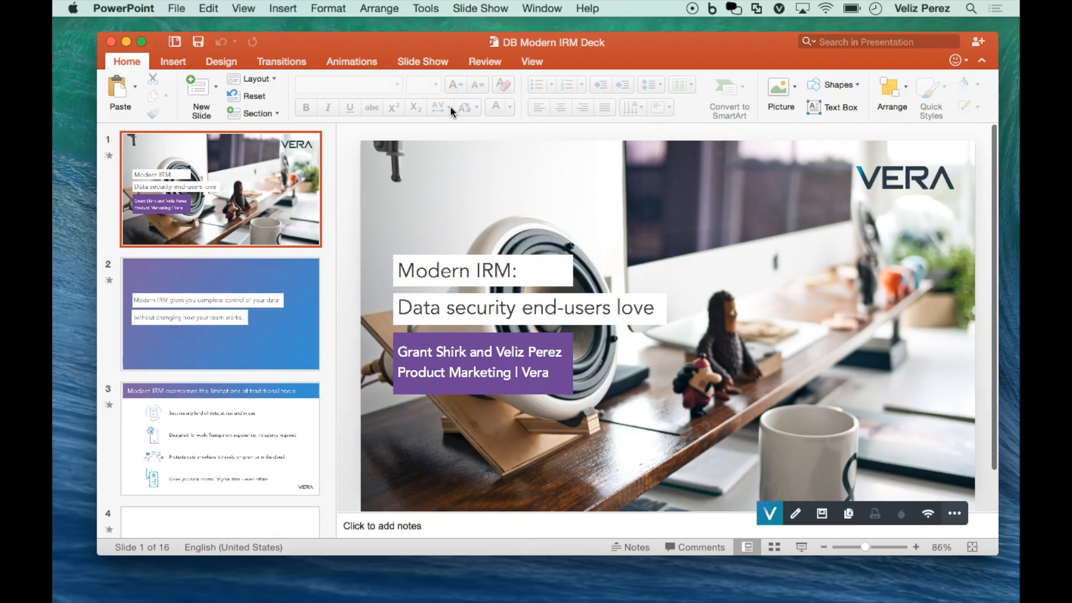
mouse_move(466, 107)
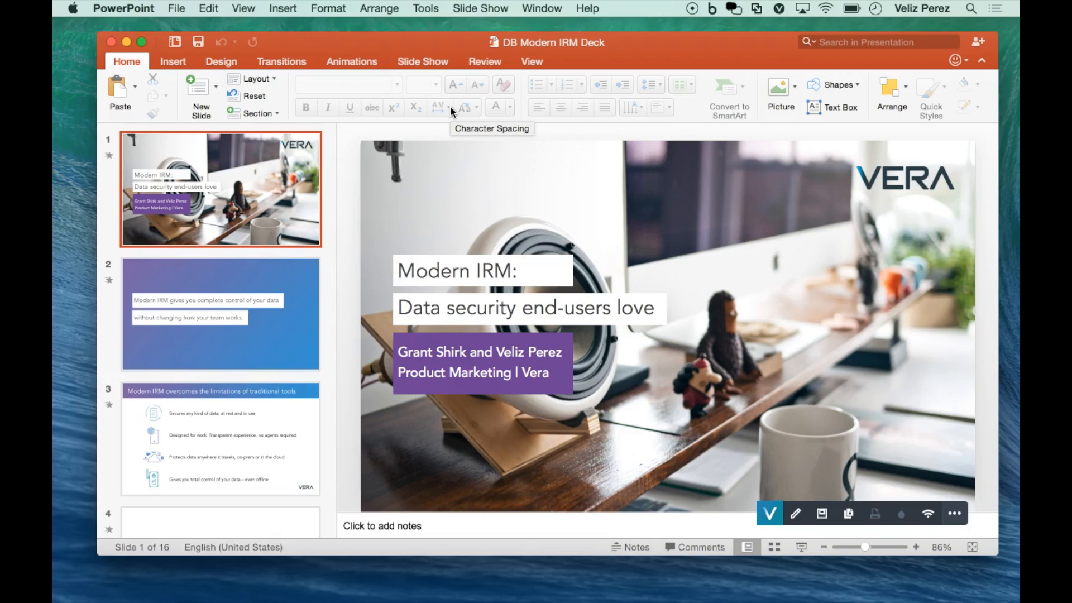
Step: Show slide 2, then slide 3 'Modern IRM overcomes the limitations of traditional tools'
click(220, 314)
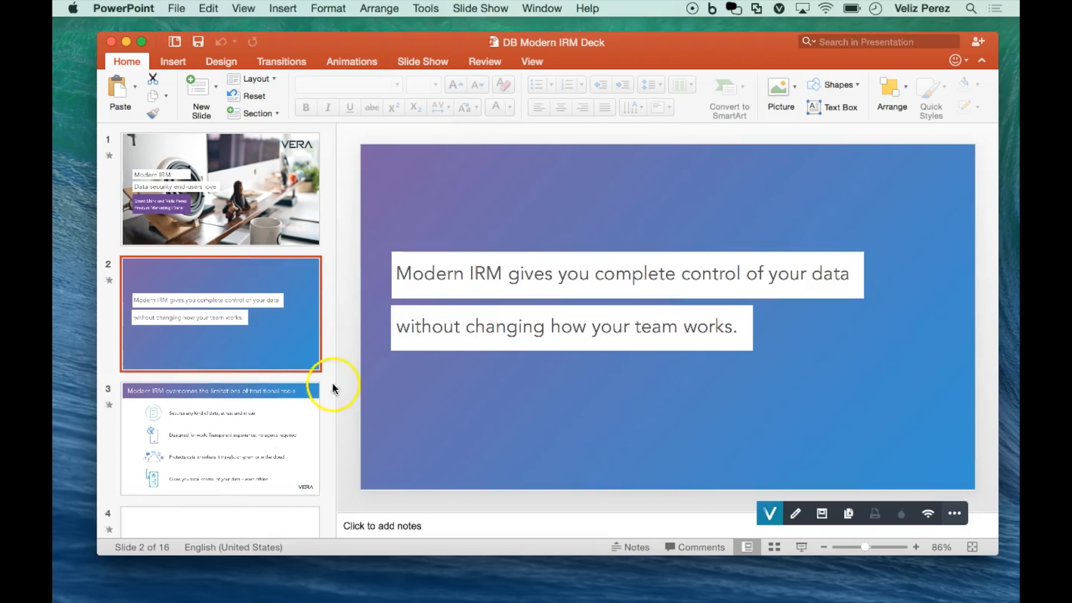
click(220, 438)
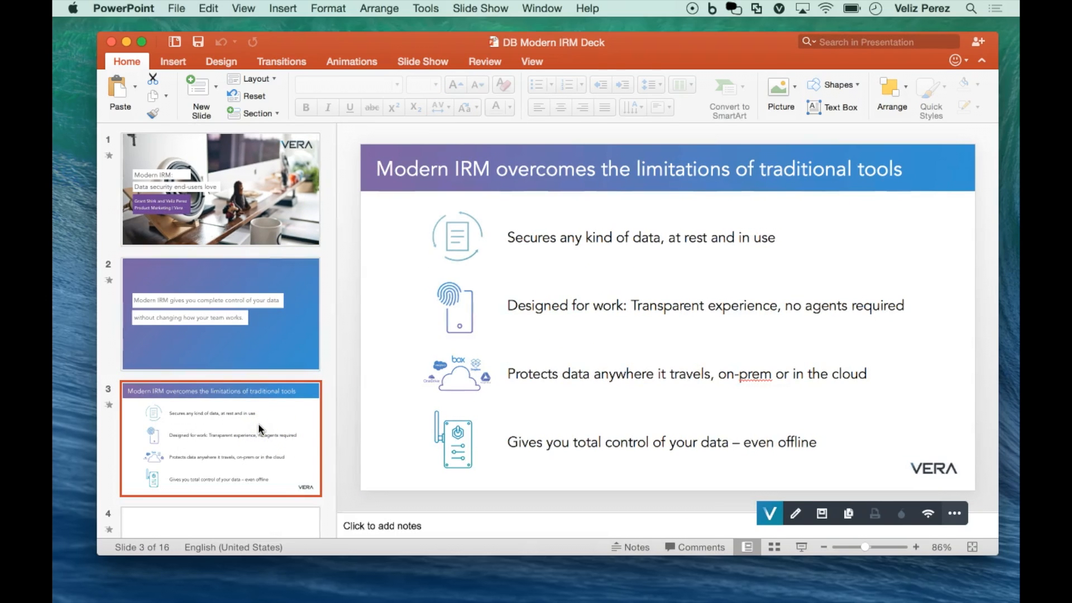
mouse_move(756, 464)
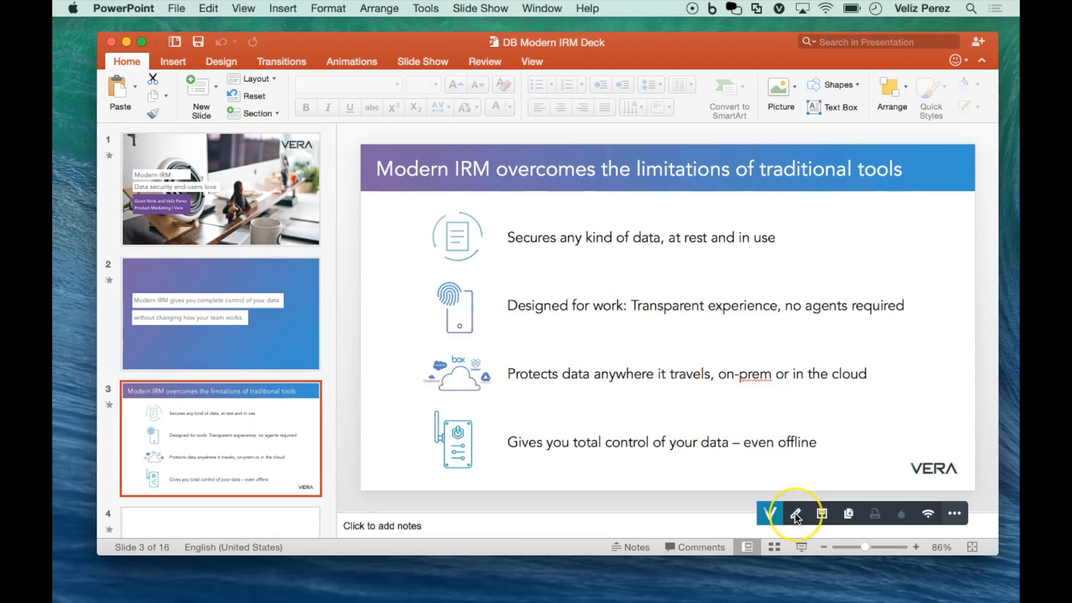
mouse_move(796, 513)
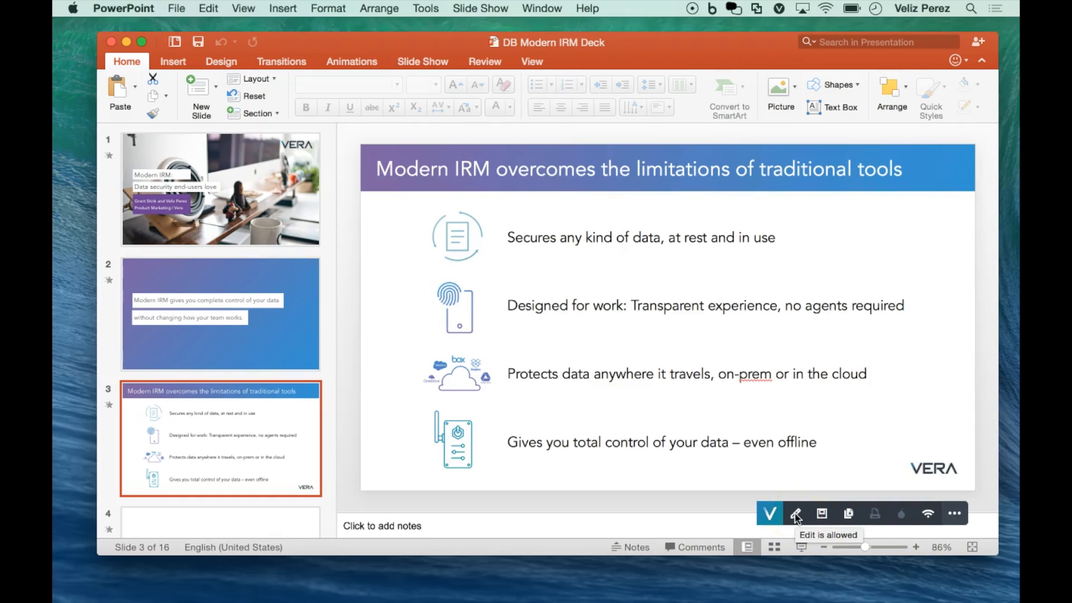
mouse_move(822, 514)
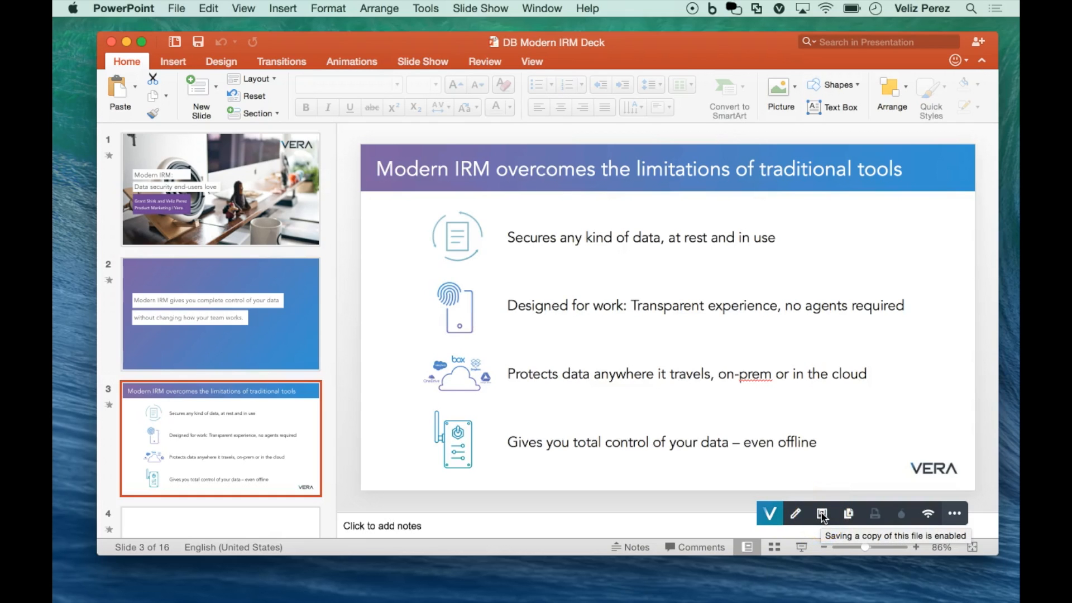
mouse_move(876, 514)
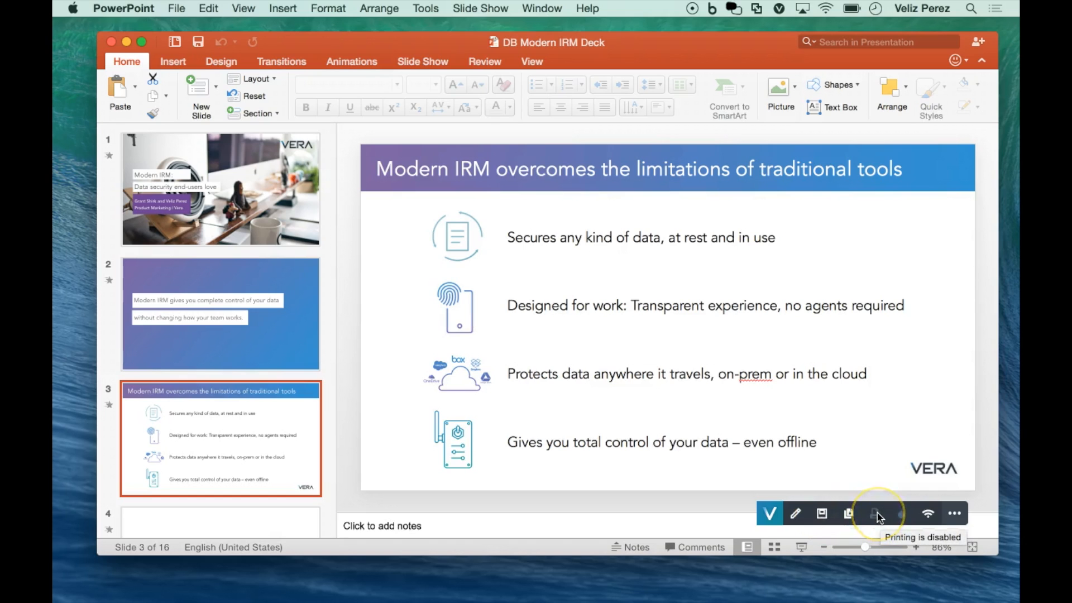
mouse_move(209, 8)
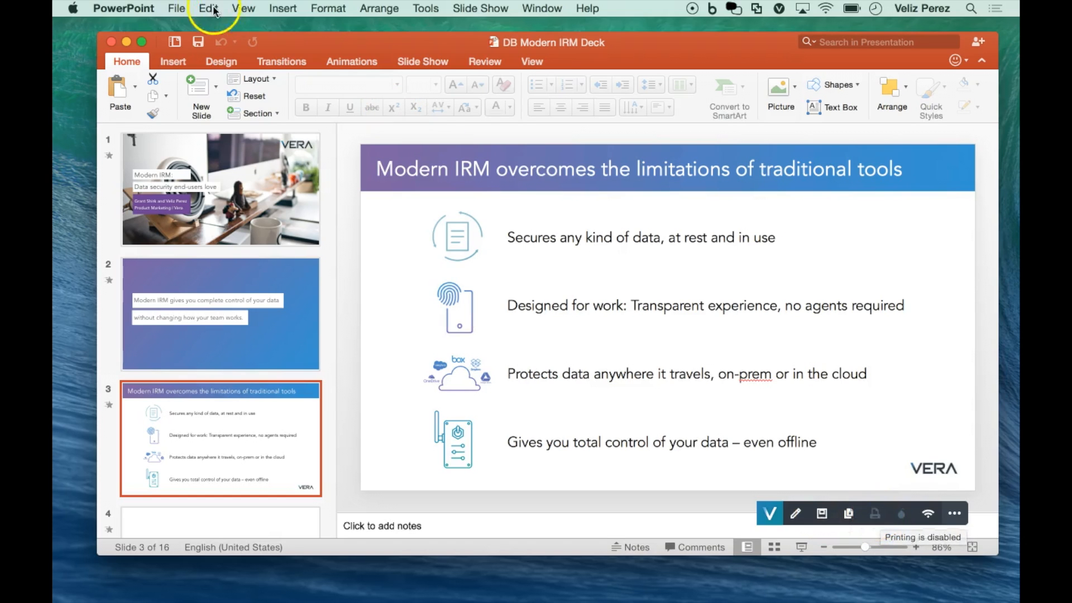
click(177, 8)
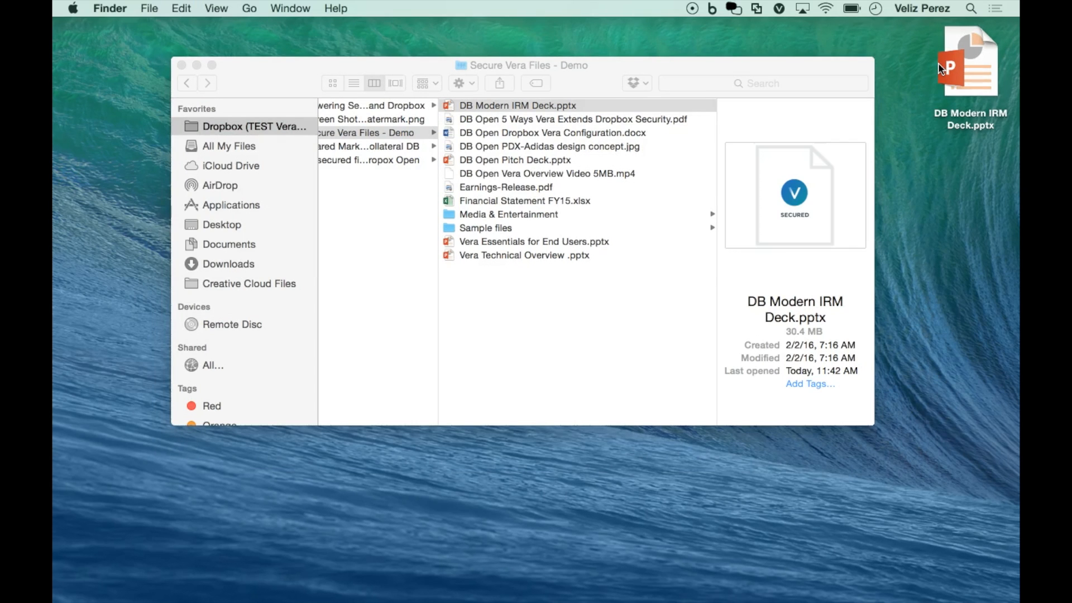
Step: Open DB Modern IRM Deck.pptx from the desktop in PowerPoint
double_click(970, 61)
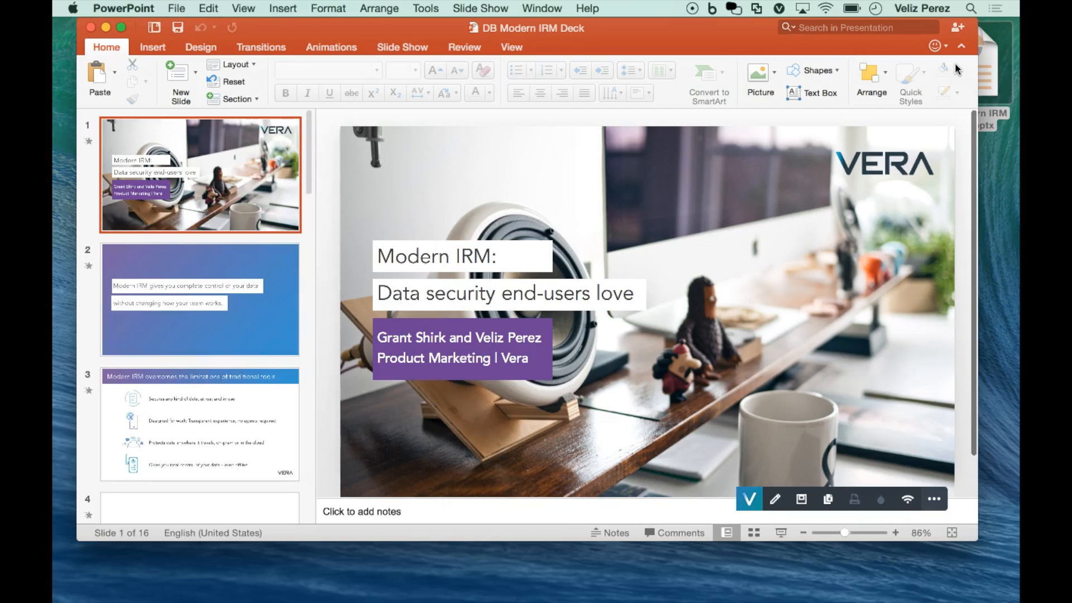
mouse_move(945, 71)
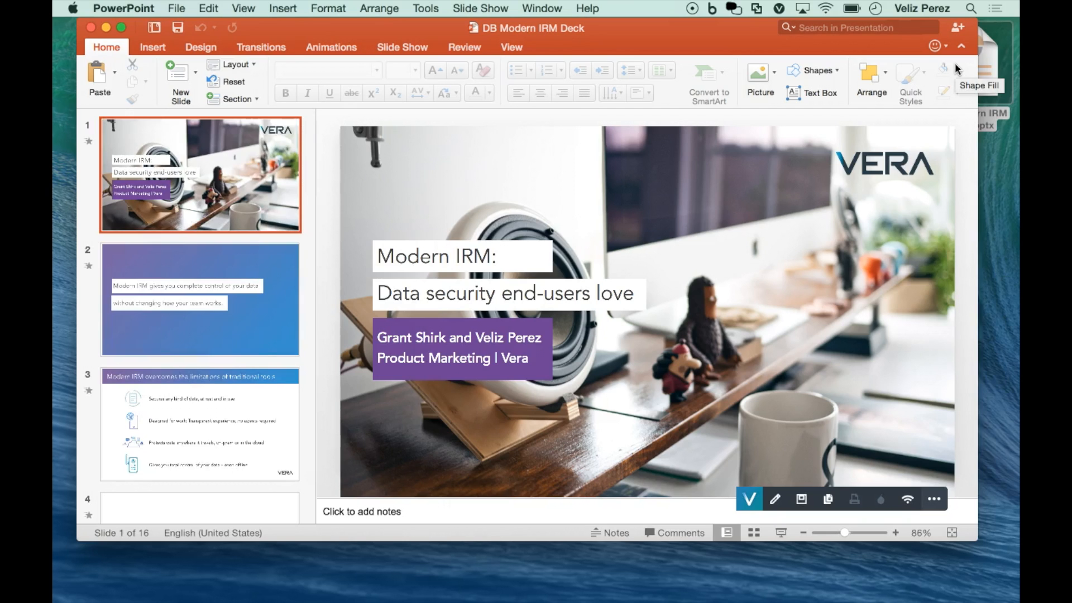
mouse_move(854, 262)
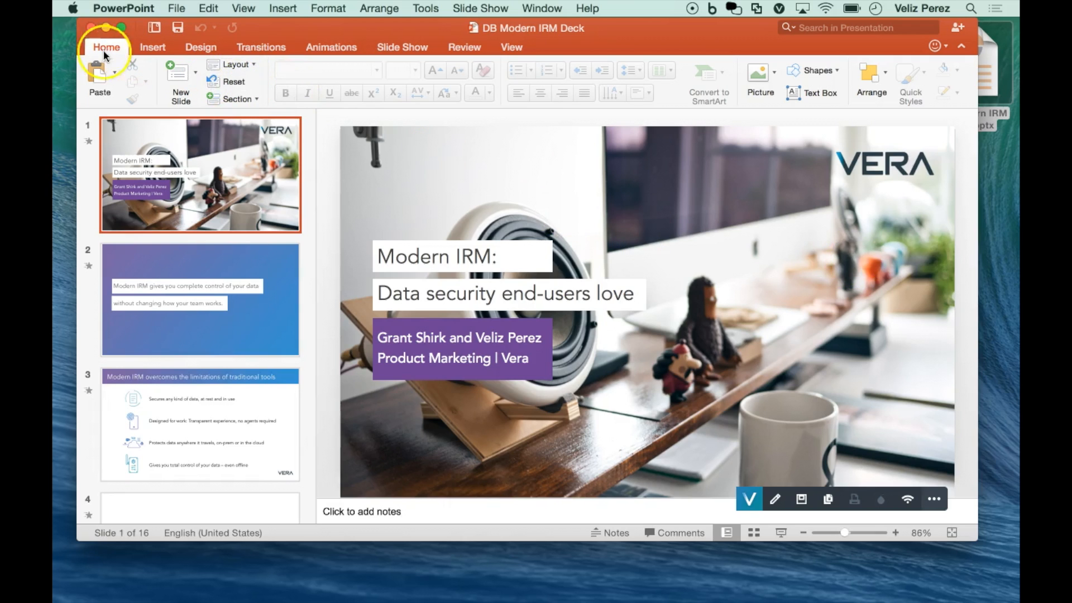
mouse_move(91, 28)
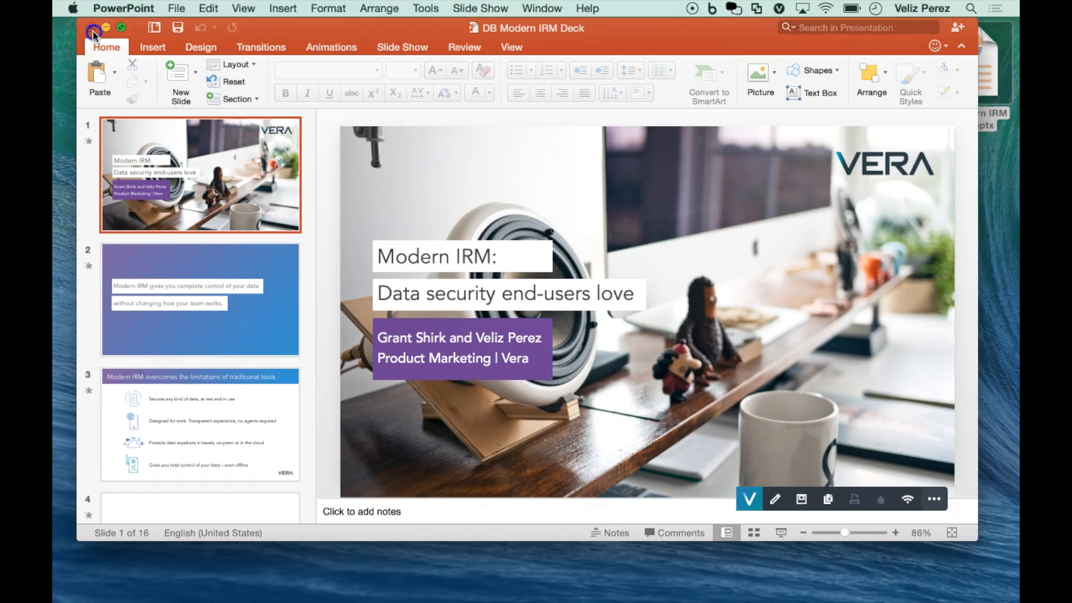
Step: Close the DB Modern IRM Deck presentation window
click(108, 27)
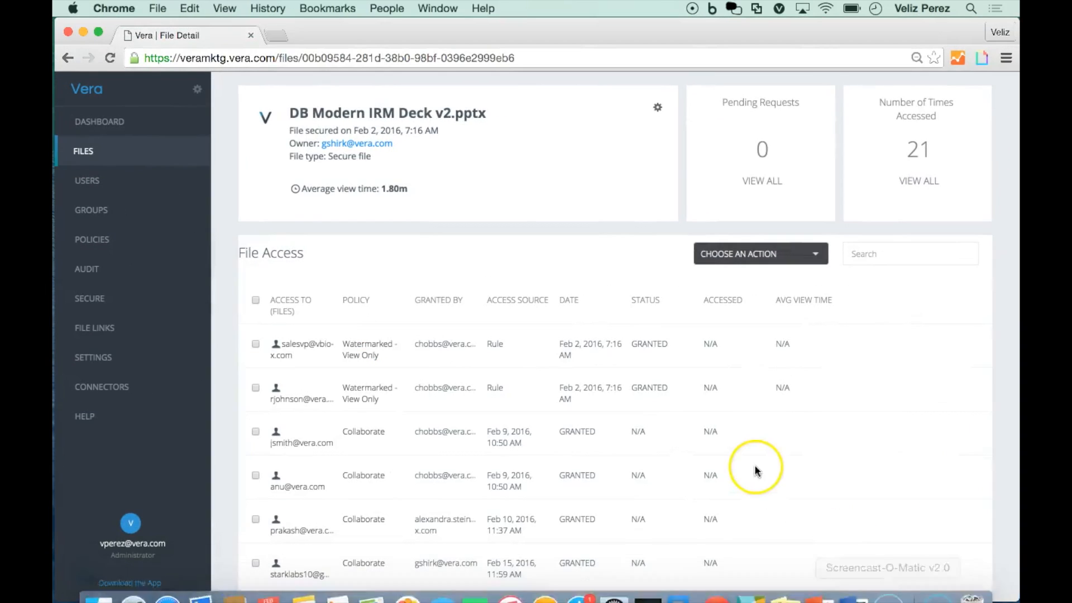
mouse_move(229, 294)
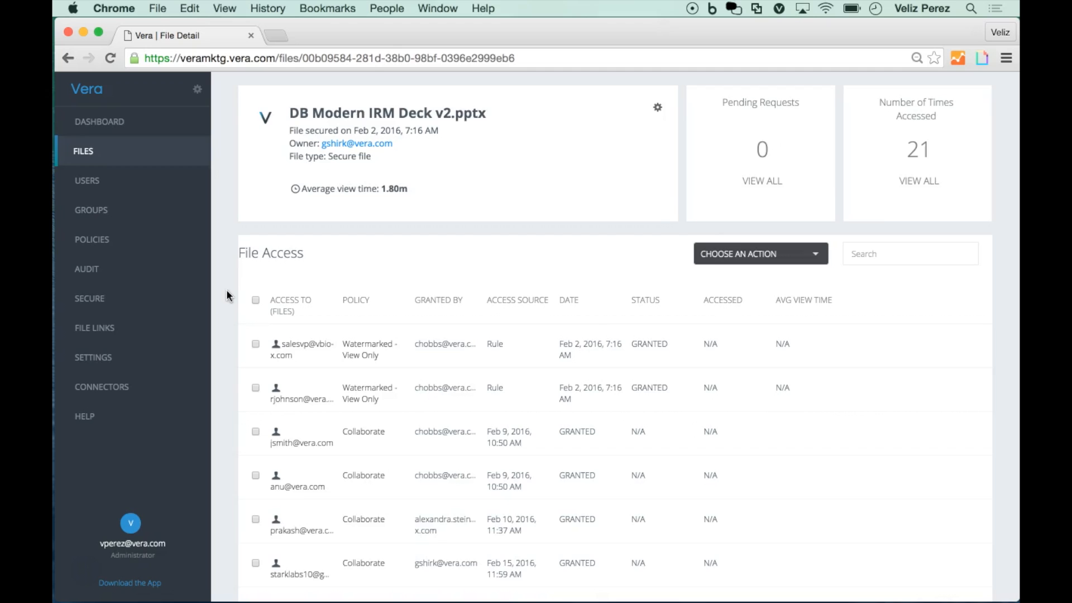
mouse_move(876, 211)
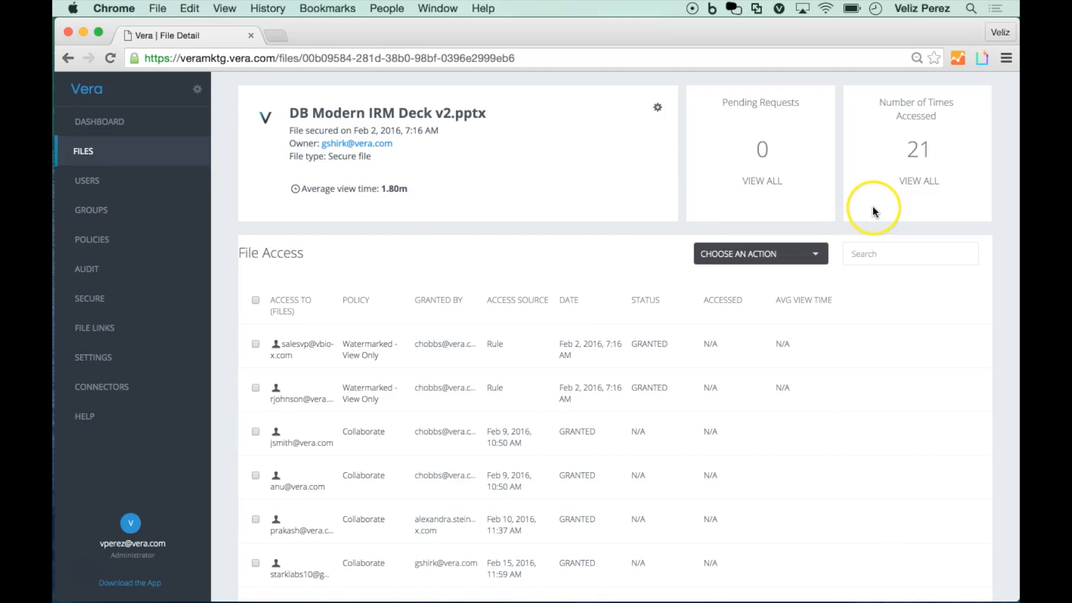
mouse_move(222, 316)
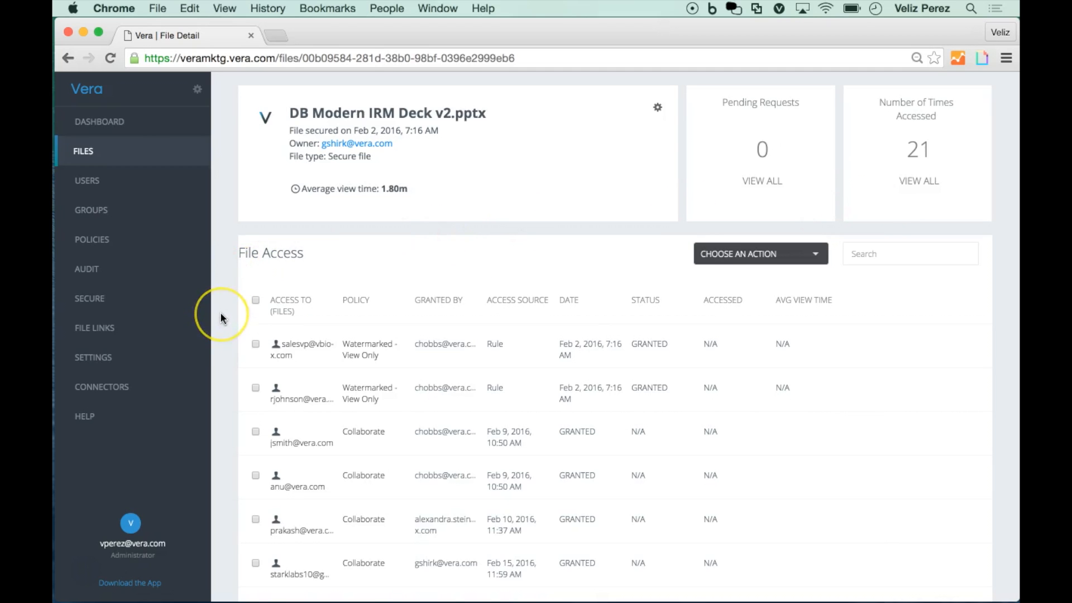
Step: Scroll the File Access list to reveal collaborators beyond the first six entries
scroll(down, 3)
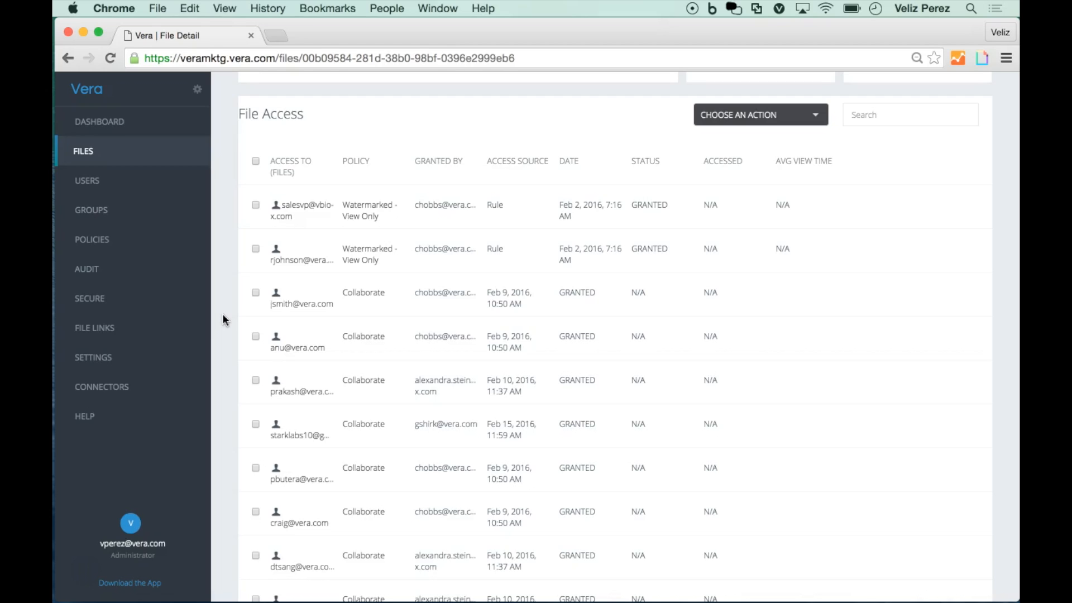
mouse_move(230, 281)
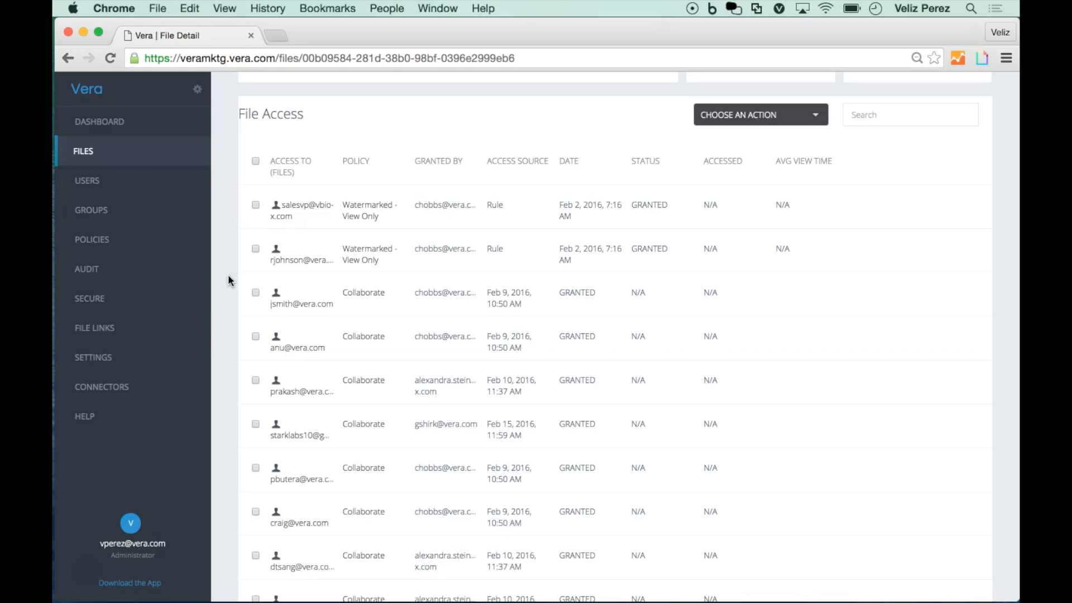
scroll(down, 3)
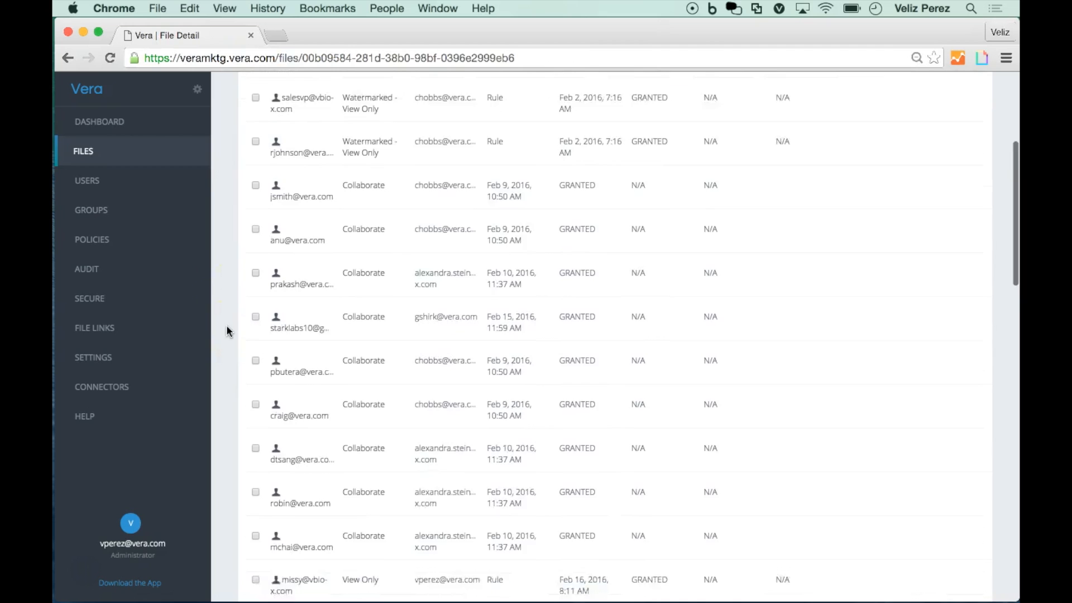
scroll(down, 3)
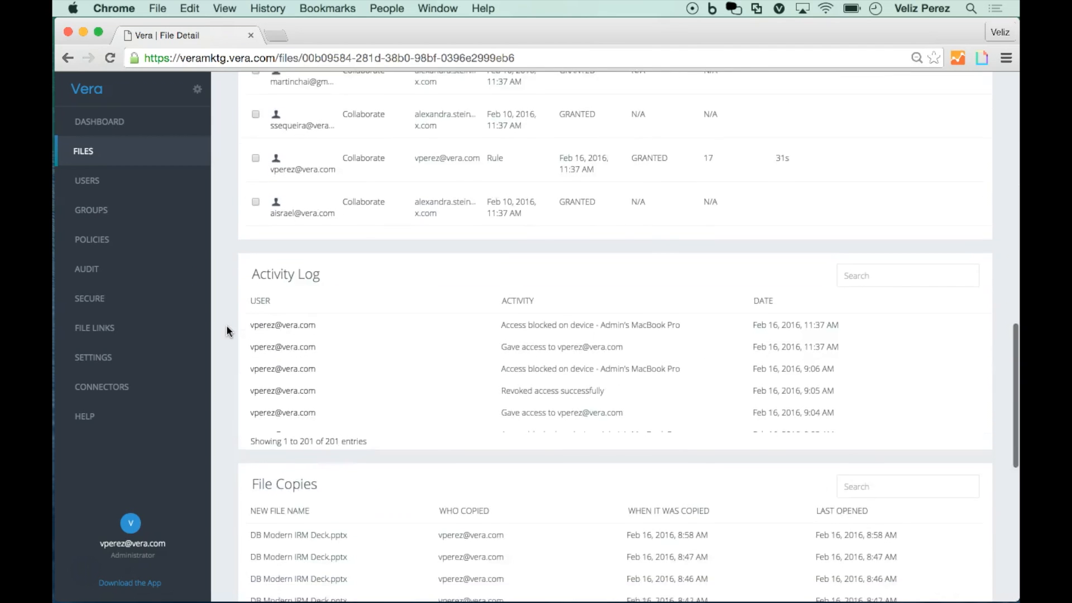
scroll(down, 3)
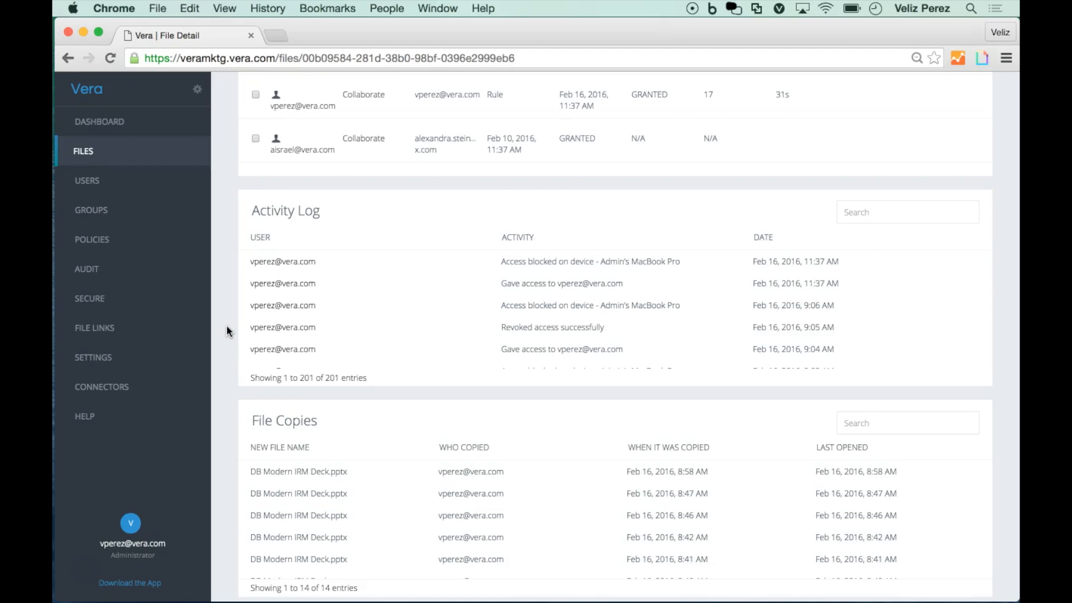
scroll(down, 3)
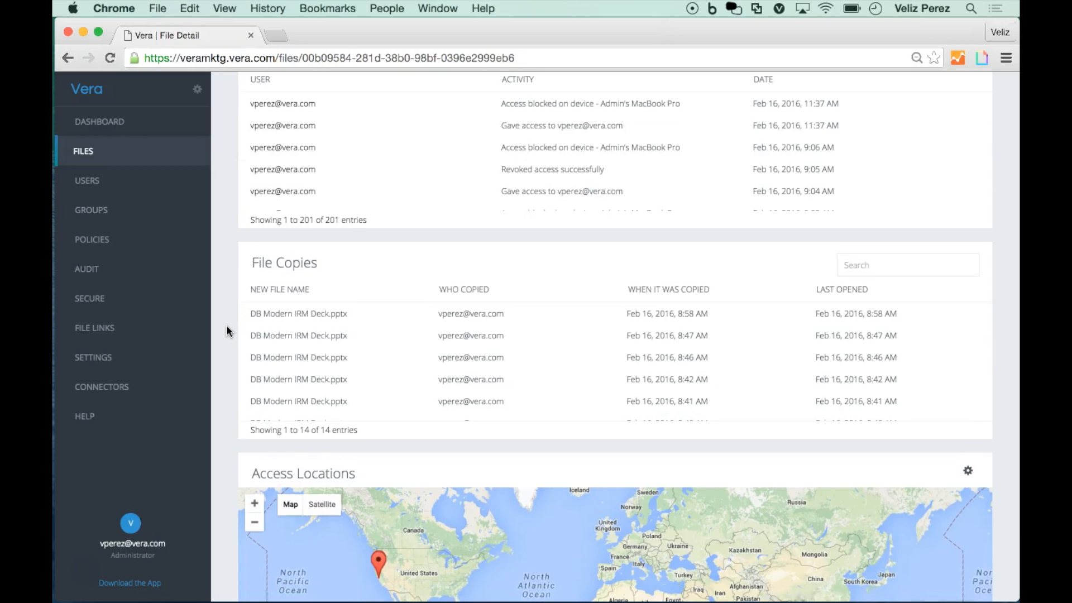
scroll(down, 3)
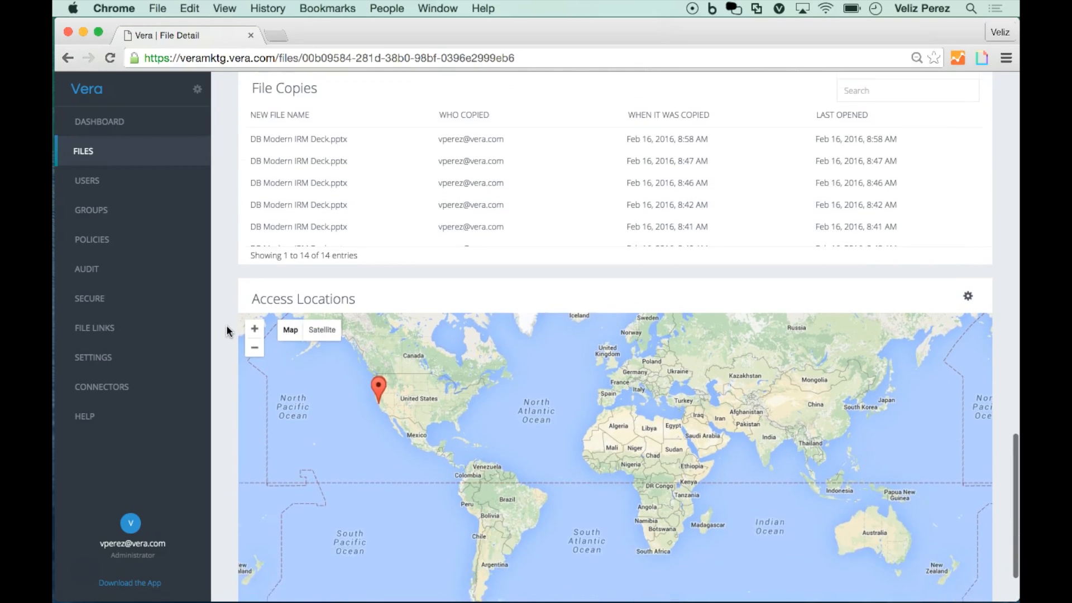
scroll(down, 3)
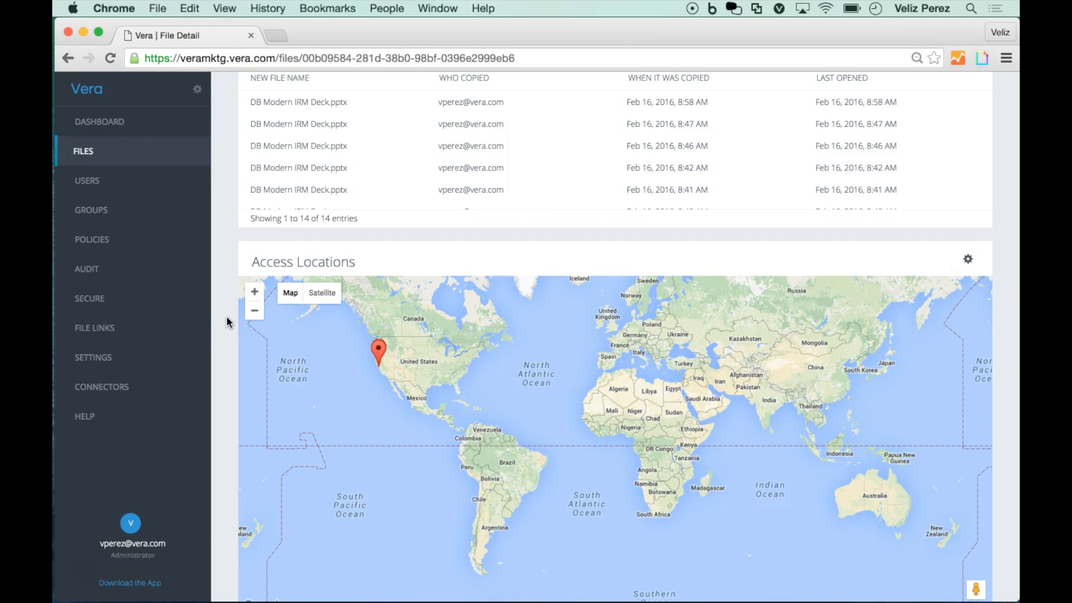
scroll(up, 3)
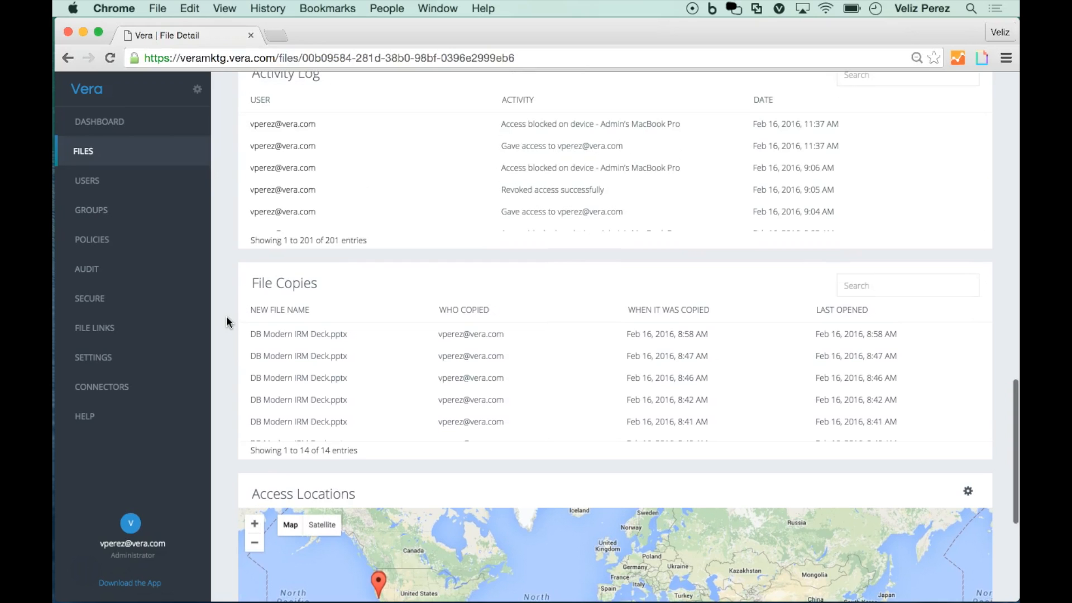
scroll(up, 3)
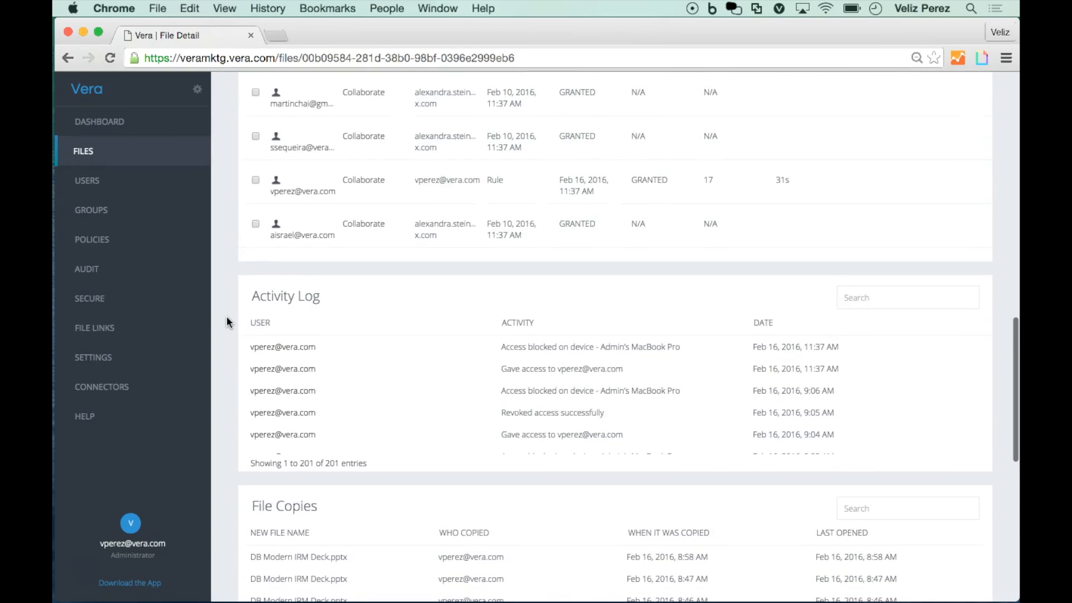
scroll(up, 3)
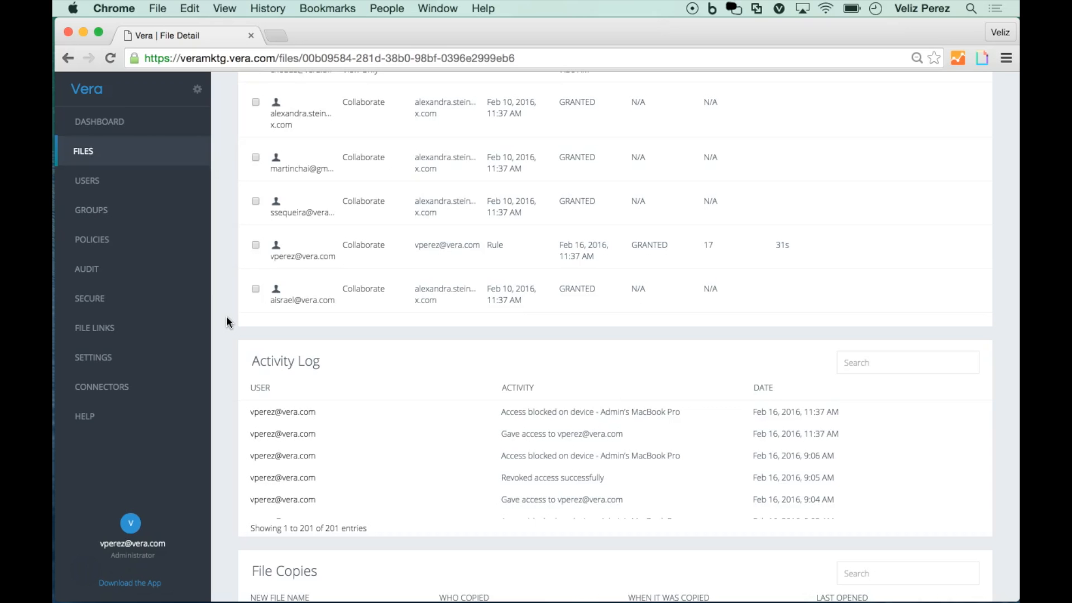
click(254, 246)
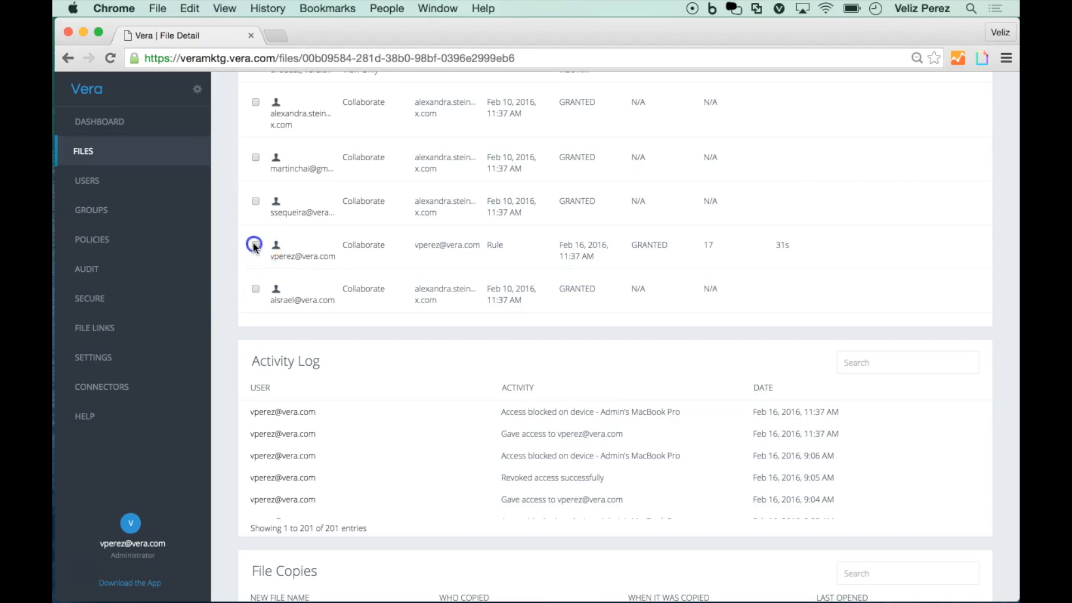
click(254, 246)
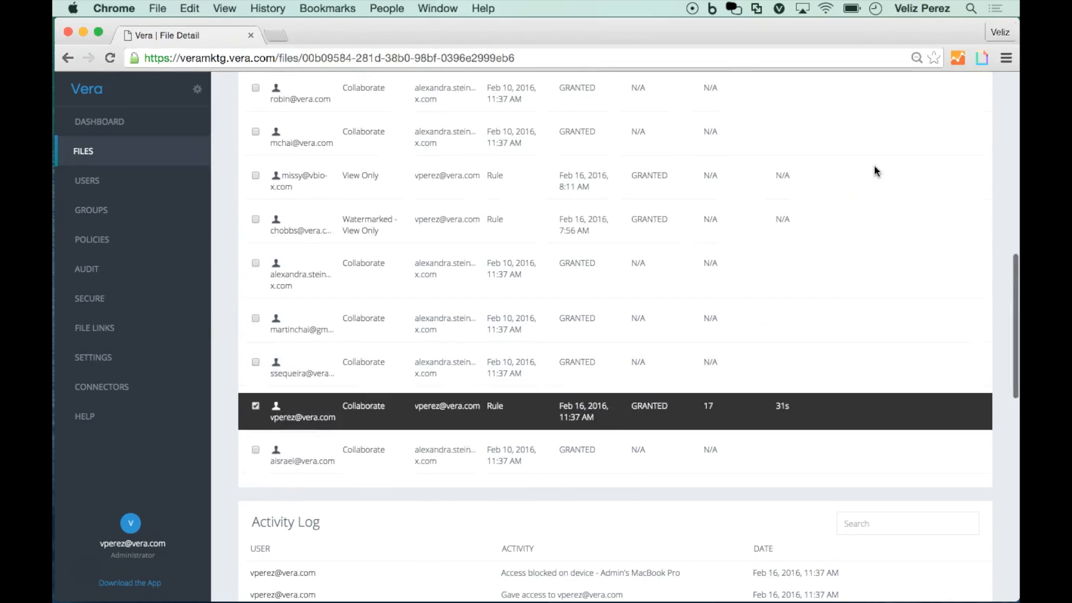
scroll(up, 3)
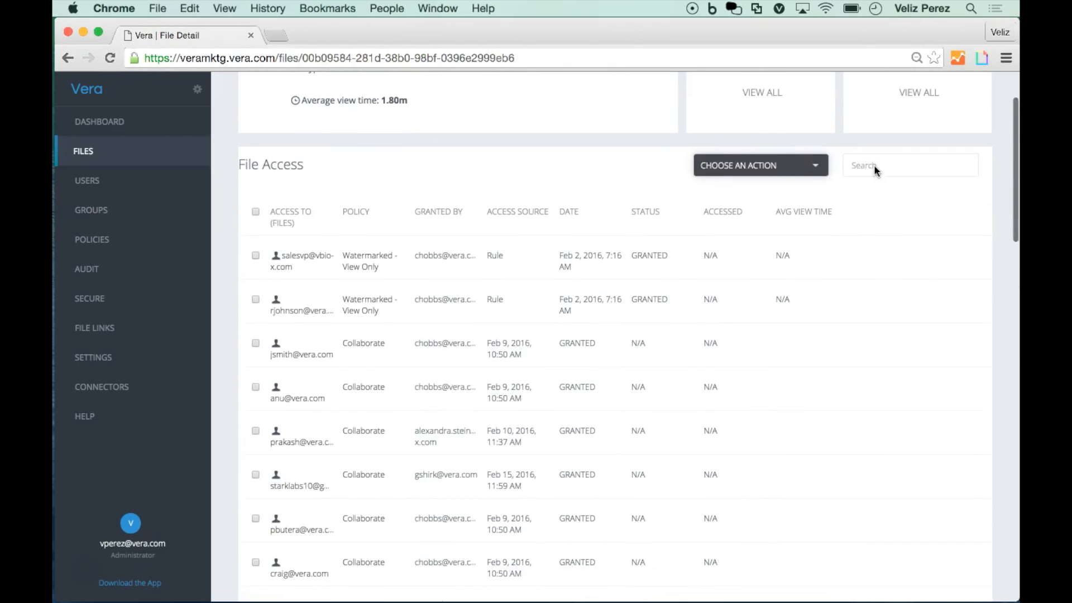
click(760, 165)
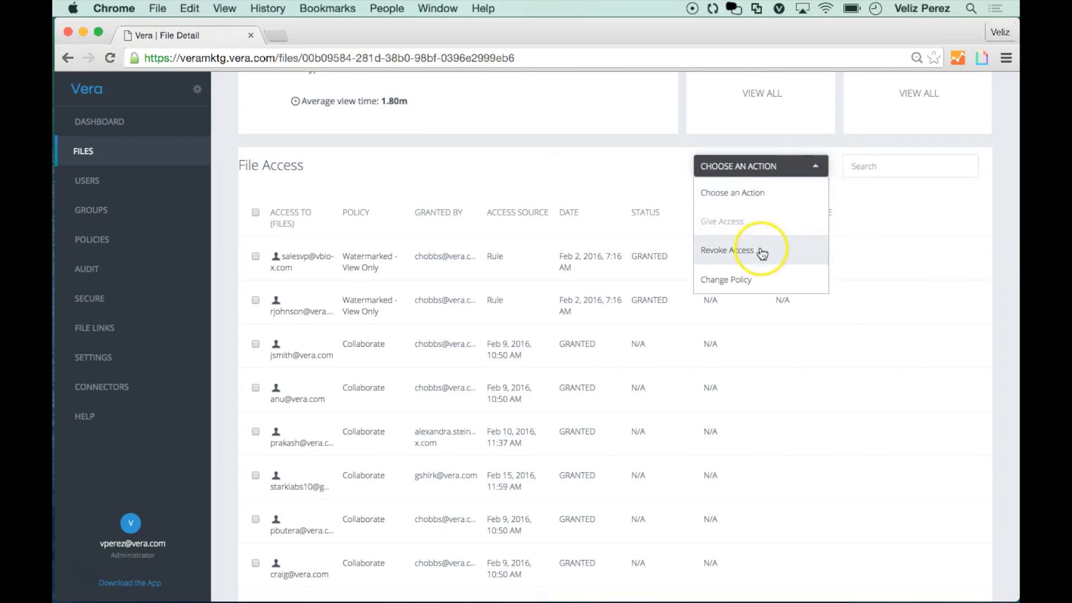
click(726, 249)
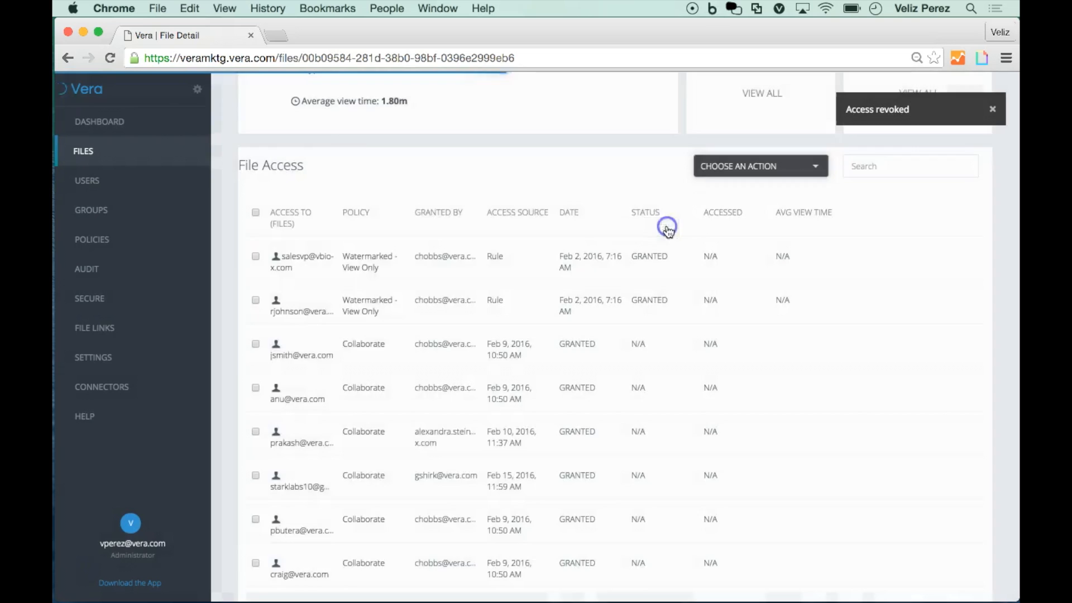
scroll(up, 3)
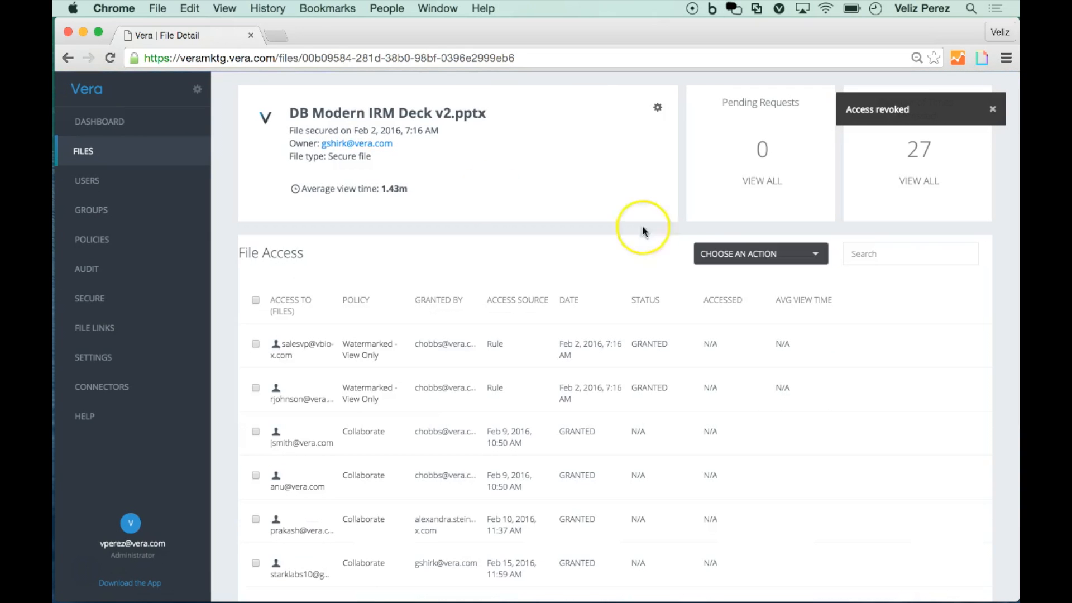
mouse_move(68, 34)
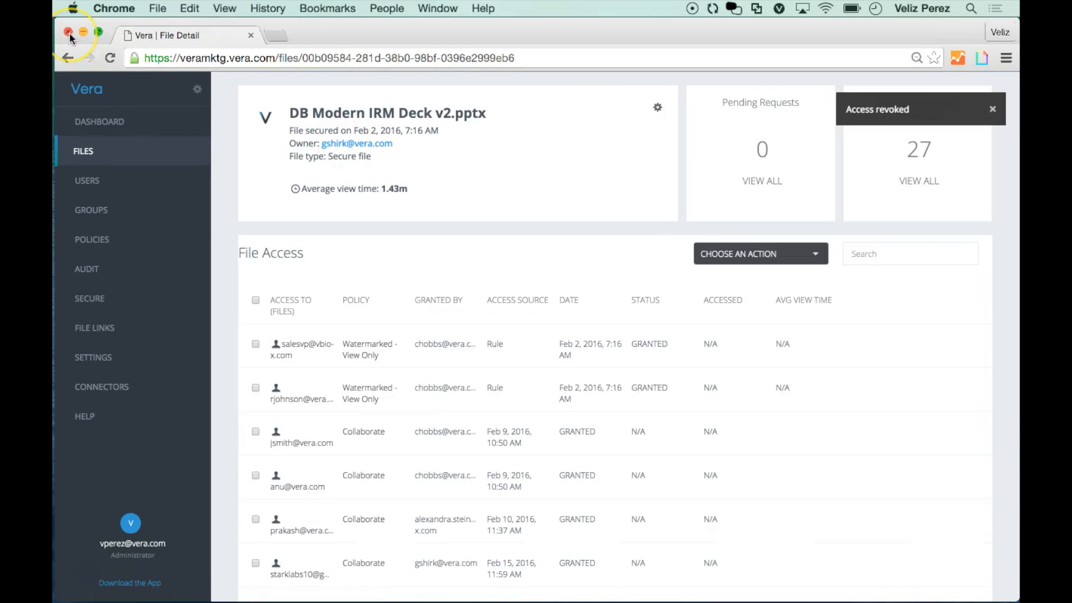